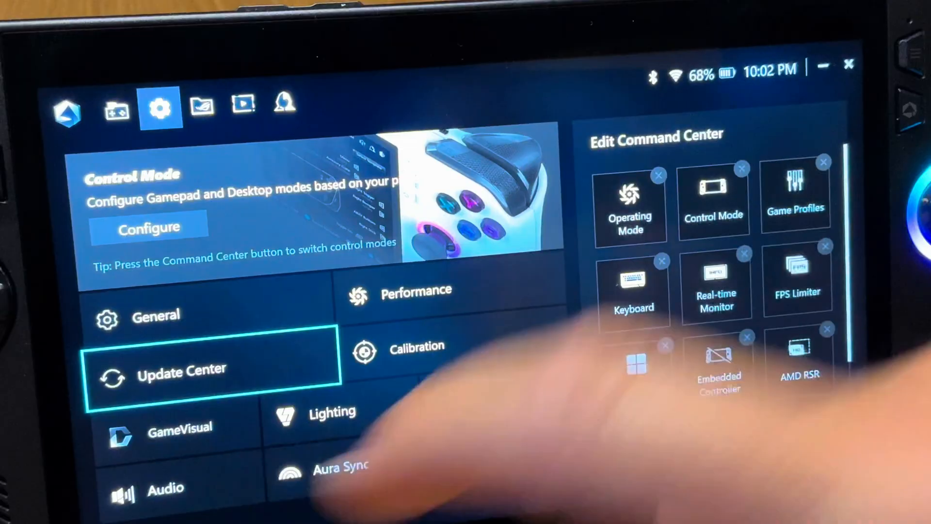
Choose a basic lighting sync effect
{"action": "left_click", "coordinate": [182, 369]}
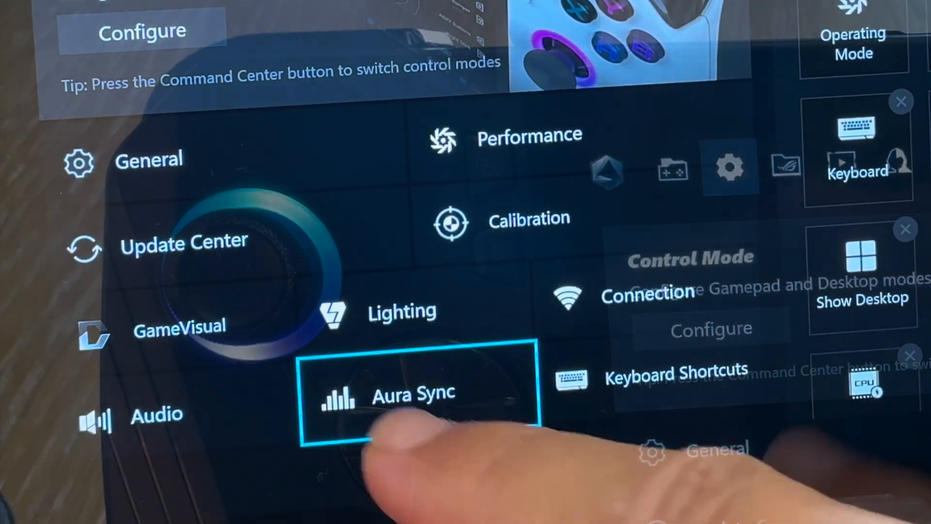
{"action": "left_click", "coordinate": [412, 393]}
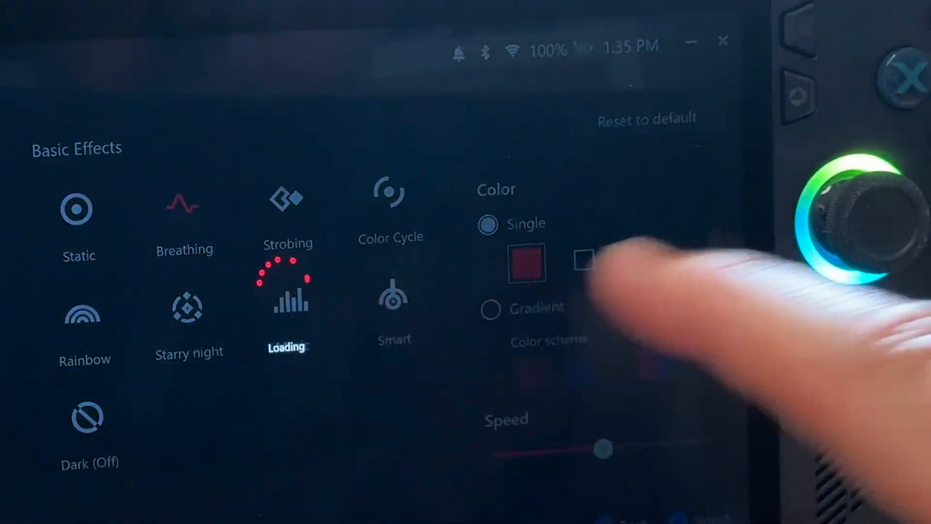
{"action": "left_click", "coordinate": [185, 214]}
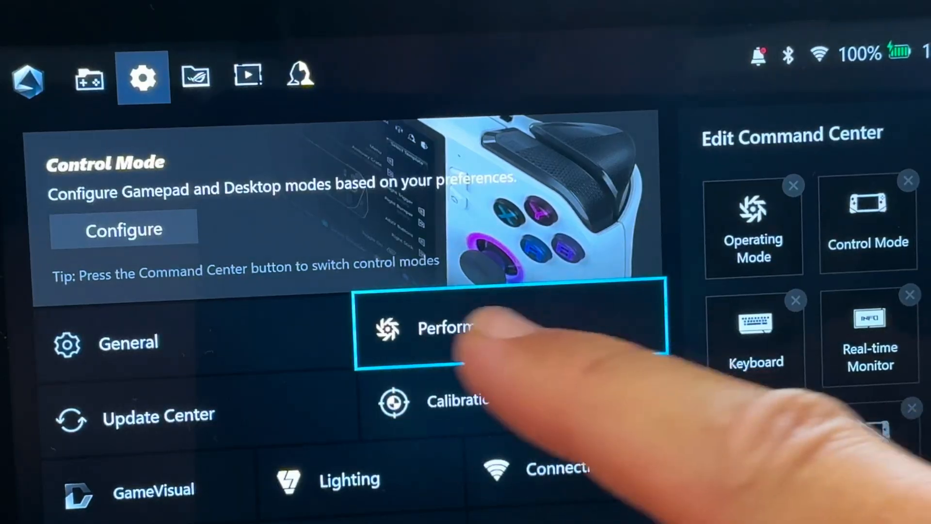
In Performance settings, browse the Memory Assigned to GPU sizes, with 8G assigned
{"action": "left_click", "coordinate": [442, 328]}
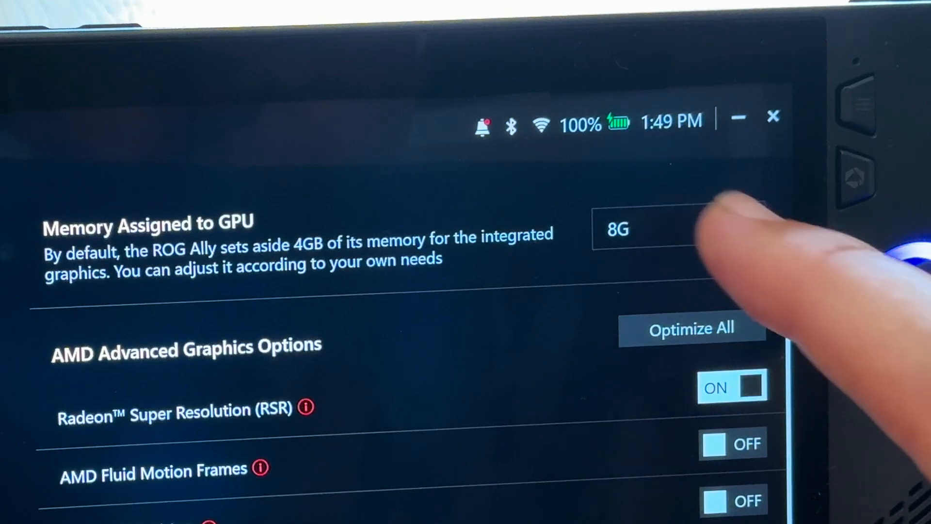
{"action": "left_click", "coordinate": [647, 230]}
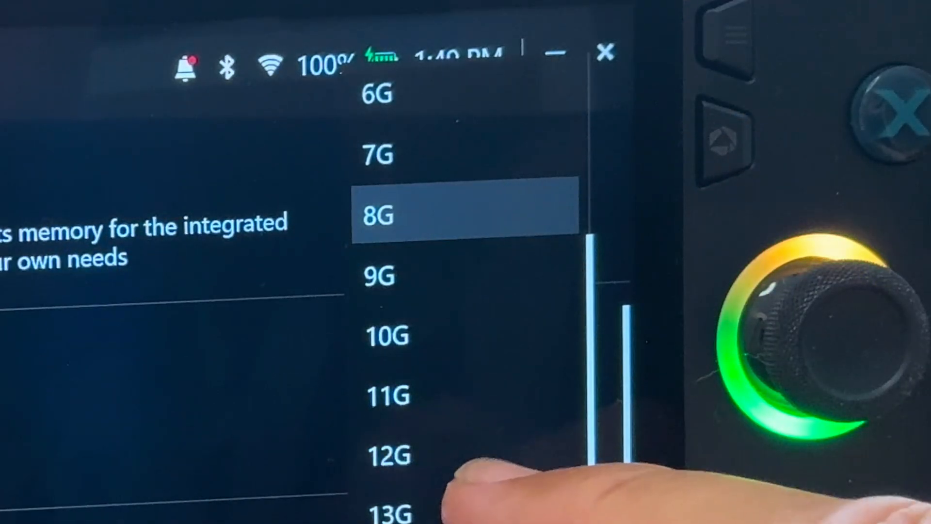
{"action": "scroll", "scroll_direction": "down", "scroll_amount": 3}
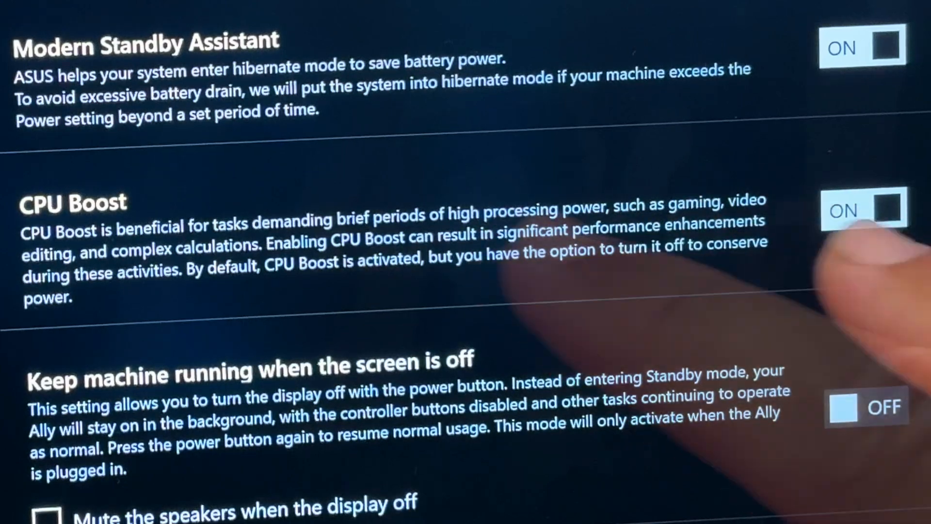
Set the CPU Boost toggle to OFF in Performance settings
{"action": "left_click", "coordinate": [865, 208]}
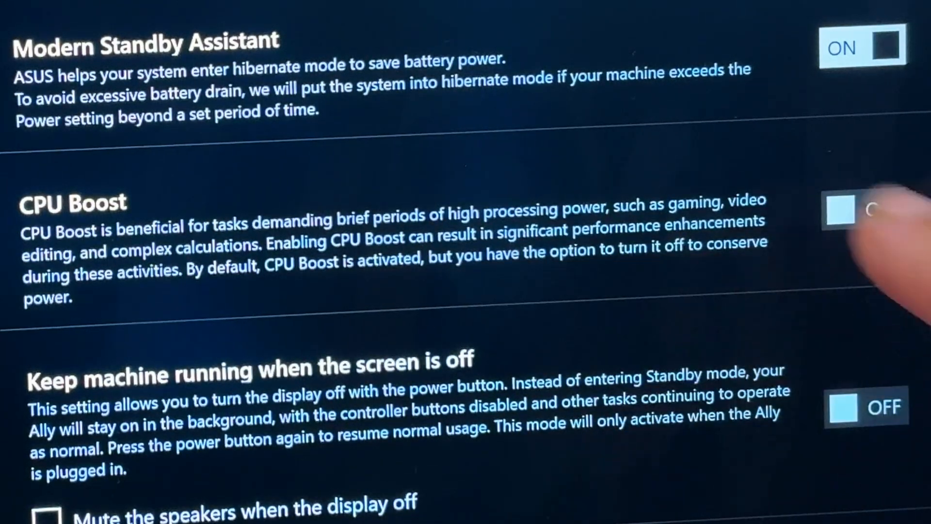
{"action": "left_click", "coordinate": [864, 209]}
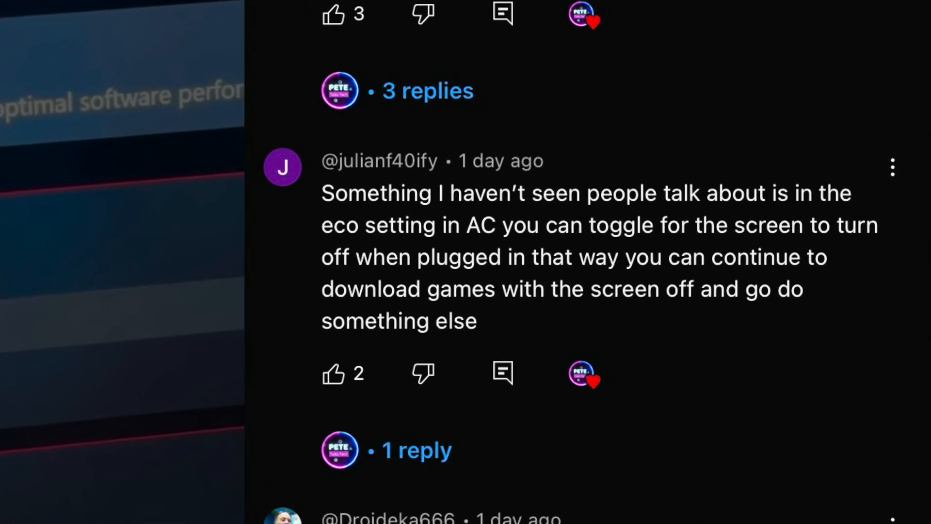
{"action": "scroll", "scroll_direction": "up", "scroll_amount": 3}
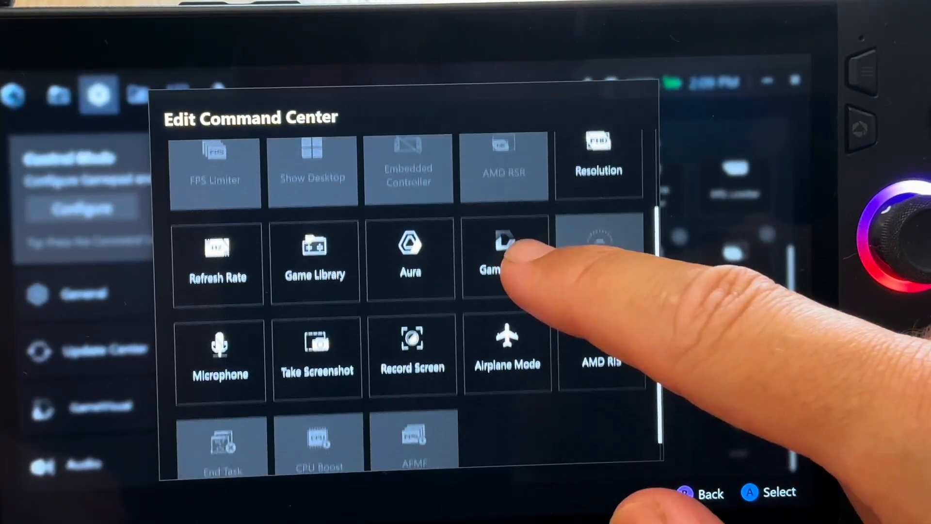
Scroll back up through the Command Center shortcut tile grid
{"action": "scroll", "scroll_direction": "up", "scroll_amount": 3}
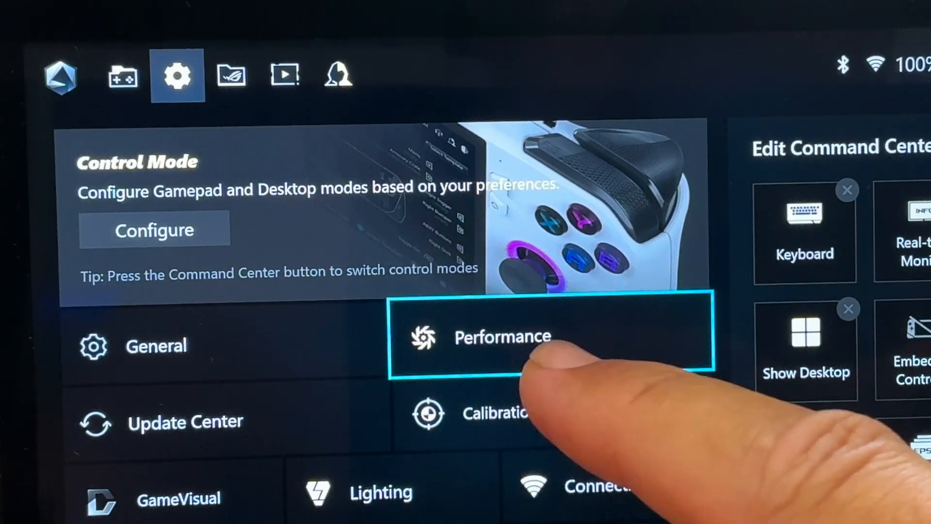
Switch Performance to Manual and stop the reminder from showing again
{"action": "left_click", "coordinate": [502, 336]}
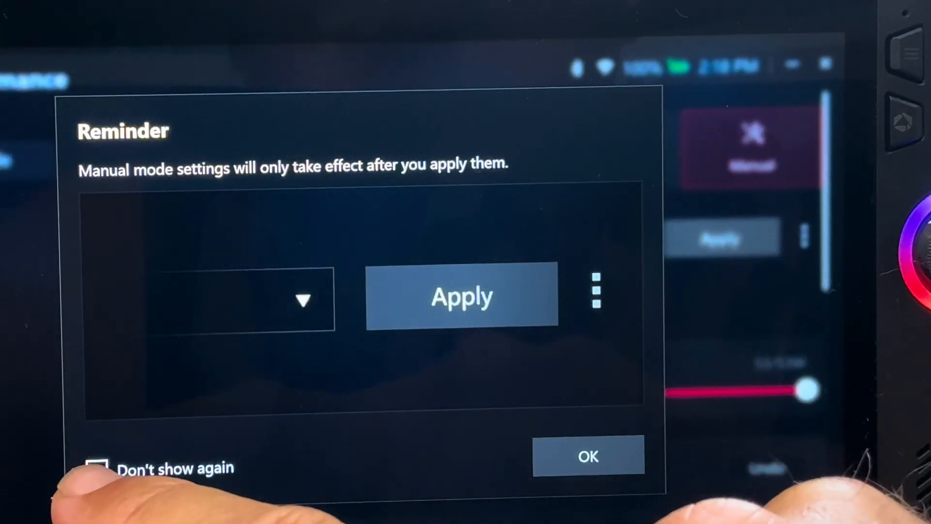
{"action": "left_click", "coordinate": [587, 455]}
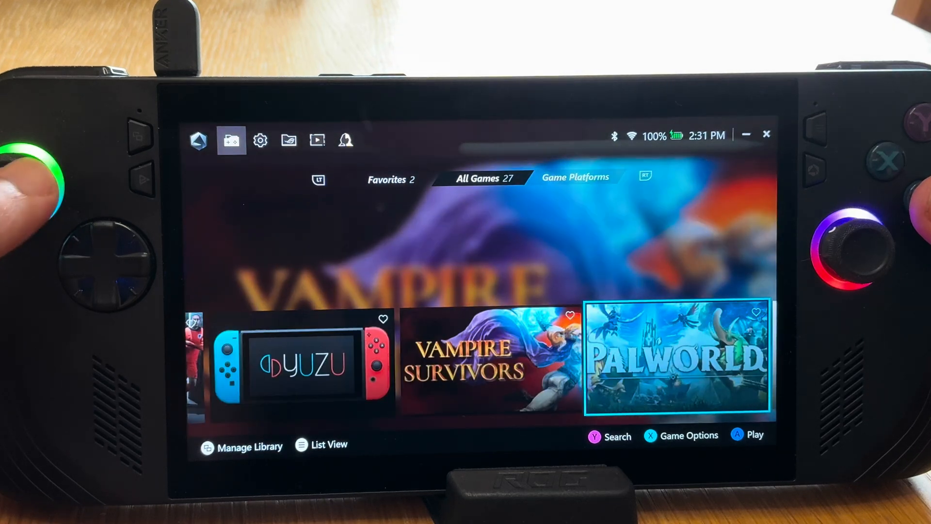
Browse the 27 games in a horizontal row, then switch the library to a vertical cover-art grid
{"action": "scroll", "scroll_direction": "right", "scroll_amount": 3}
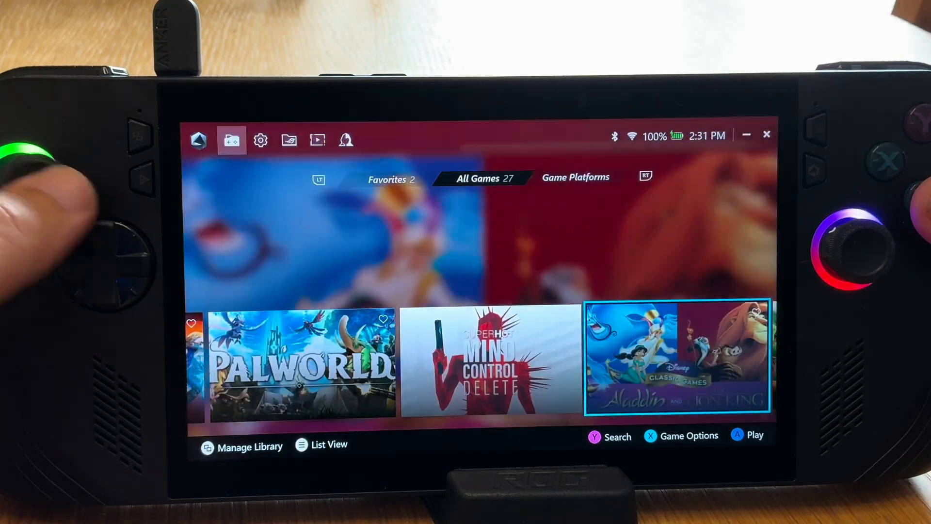
{"action": "scroll", "scroll_direction": "right", "scroll_amount": 3}
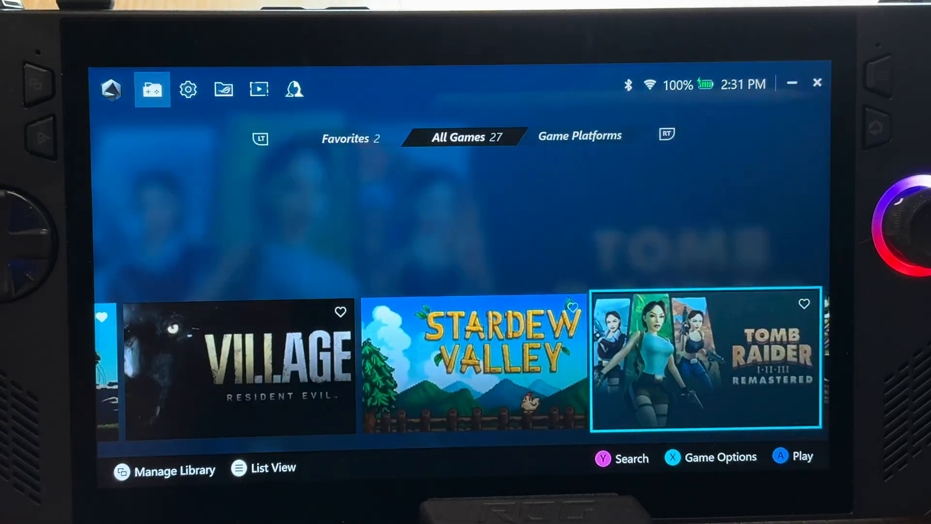
{"action": "scroll", "scroll_direction": "right", "scroll_amount": 3}
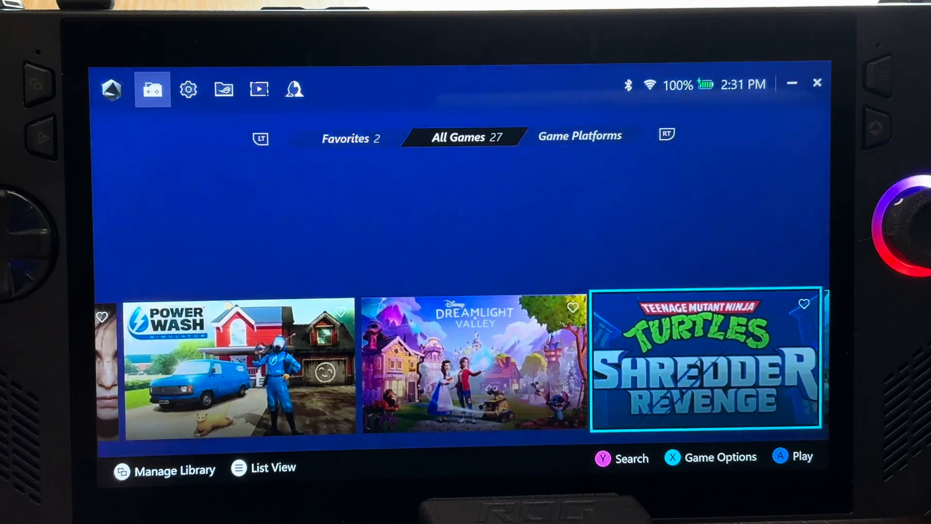
{"action": "scroll", "scroll_direction": "right", "scroll_amount": 3}
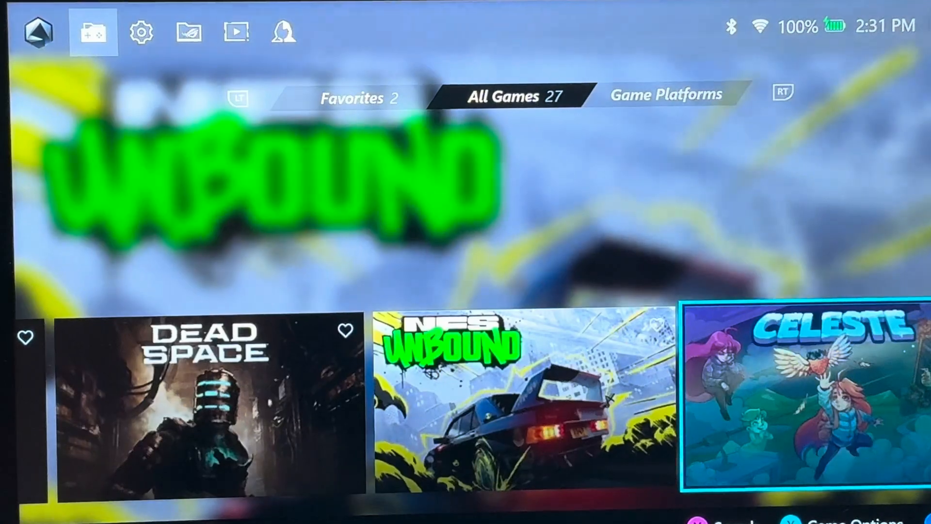
{"action": "scroll", "scroll_direction": "right", "scroll_amount": 3}
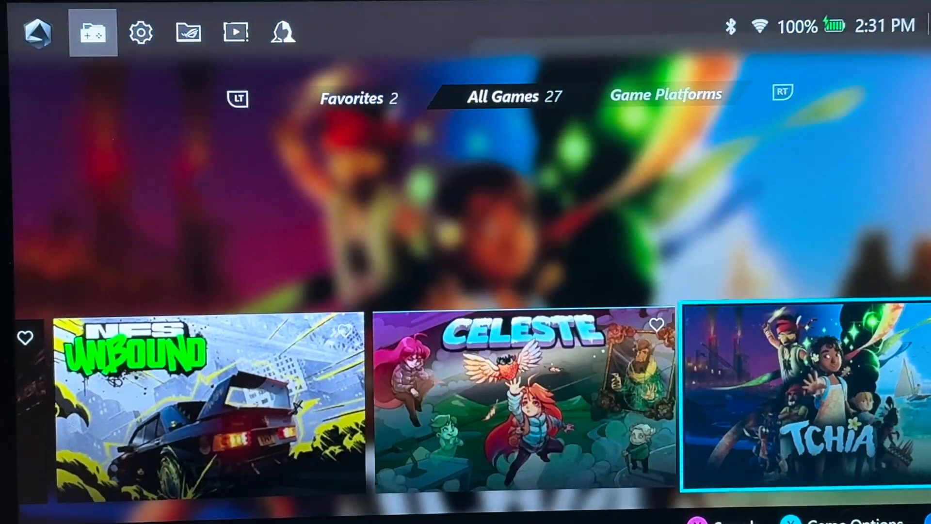
{"action": "scroll", "scroll_direction": "left", "scroll_amount": 3}
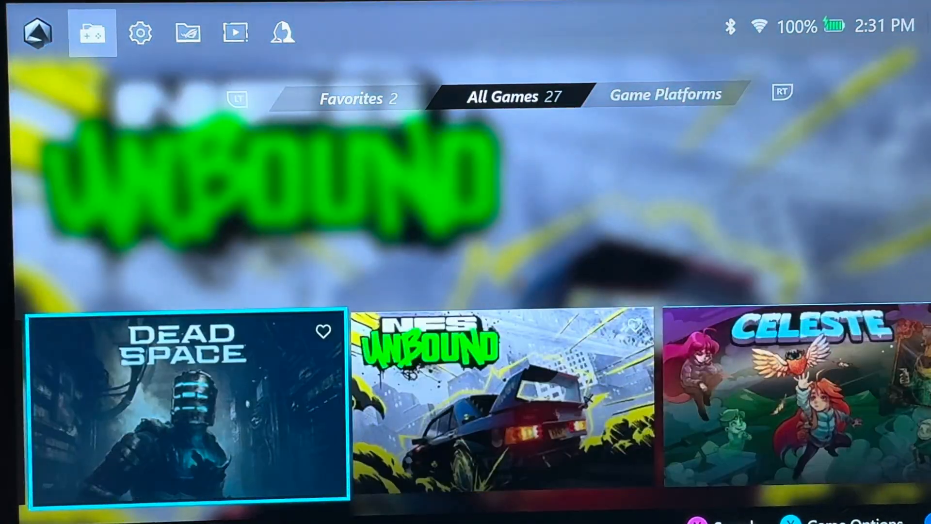
{"action": "scroll", "scroll_direction": "right", "scroll_amount": 3}
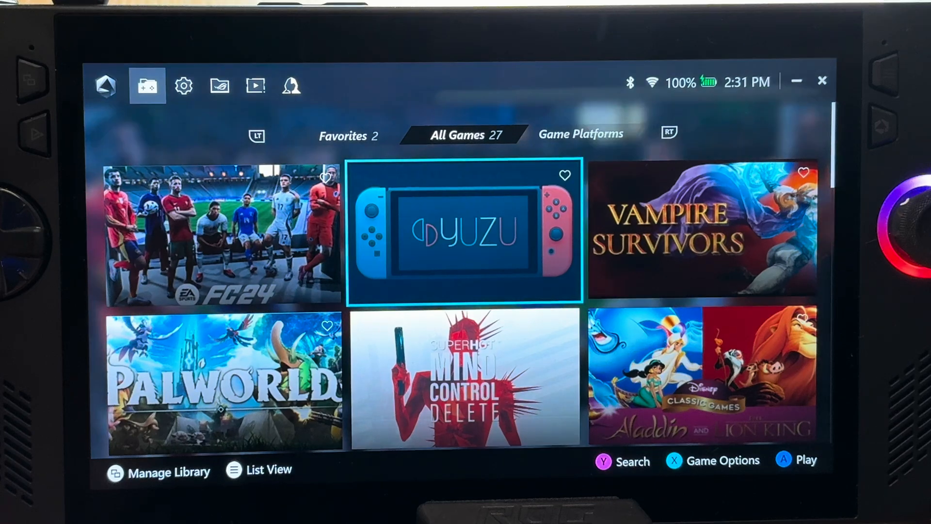
{"action": "scroll", "scroll_direction": "down", "scroll_amount": 3}
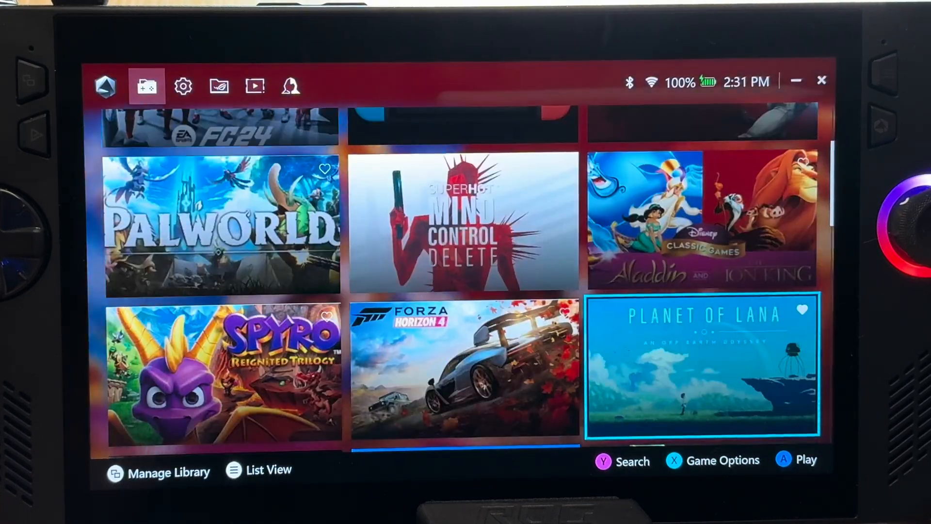
{"action": "scroll", "scroll_direction": "down", "scroll_amount": 3}
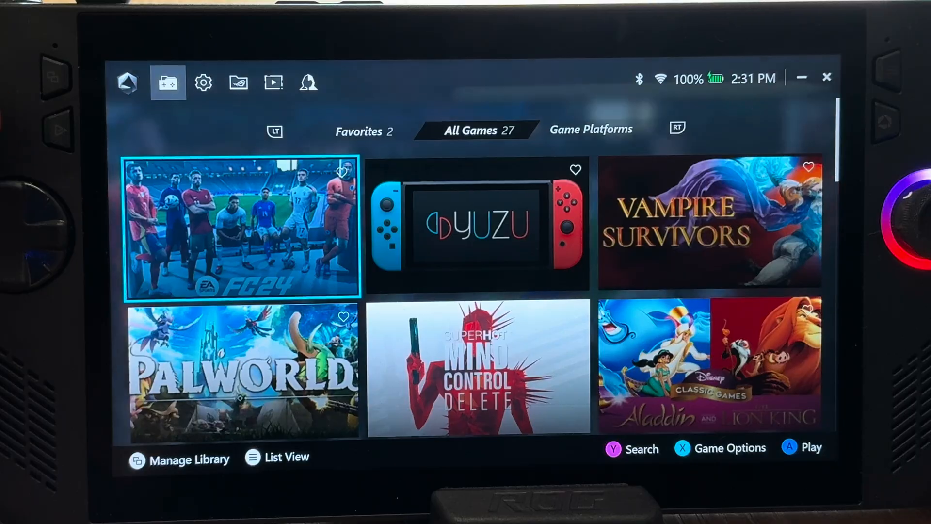
In Customize Library, keep game titles hidden and turn the background image on
{"action": "left_click", "coordinate": [188, 459]}
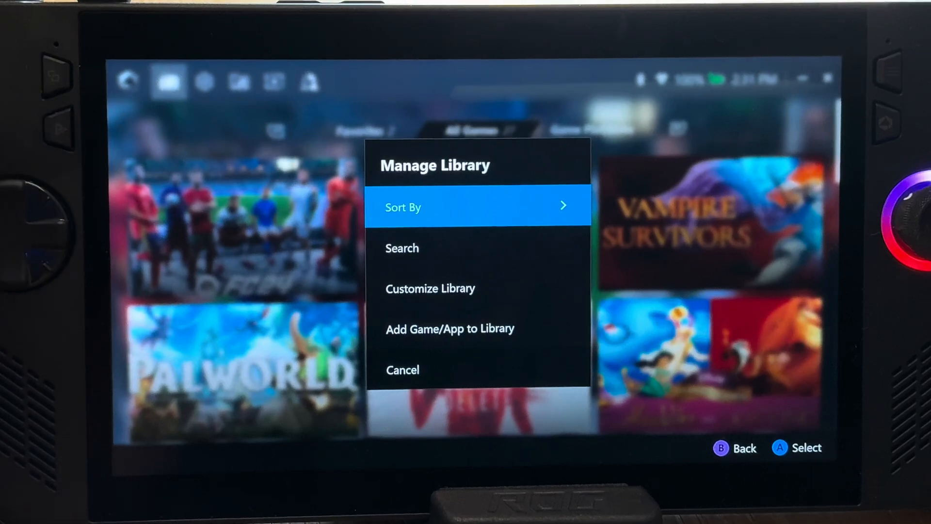
{"action": "left_click", "coordinate": [430, 289]}
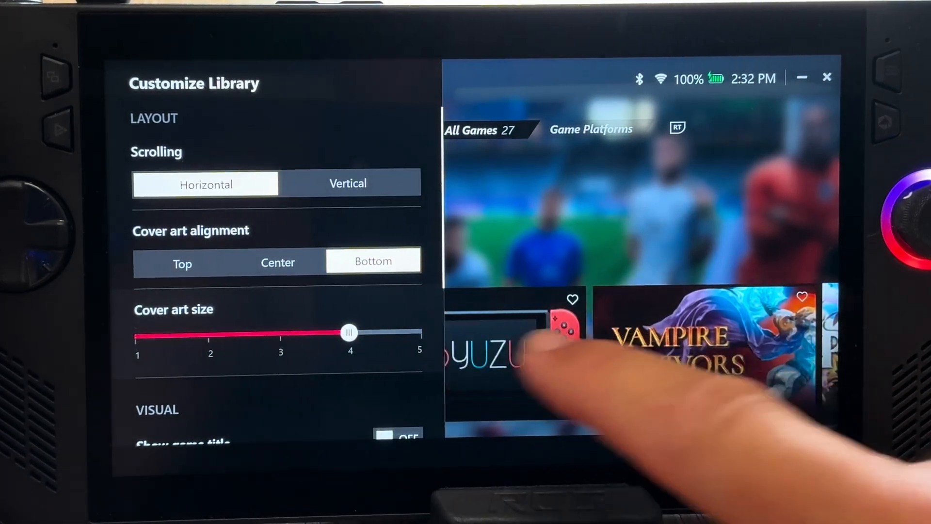
{"action": "scroll", "scroll_direction": "down", "scroll_amount": 3}
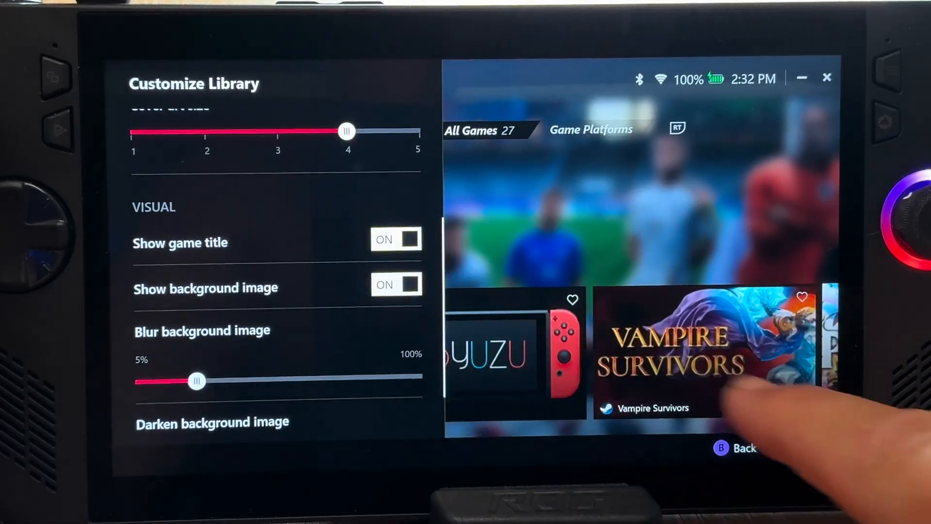
{"action": "left_click", "coordinate": [396, 238]}
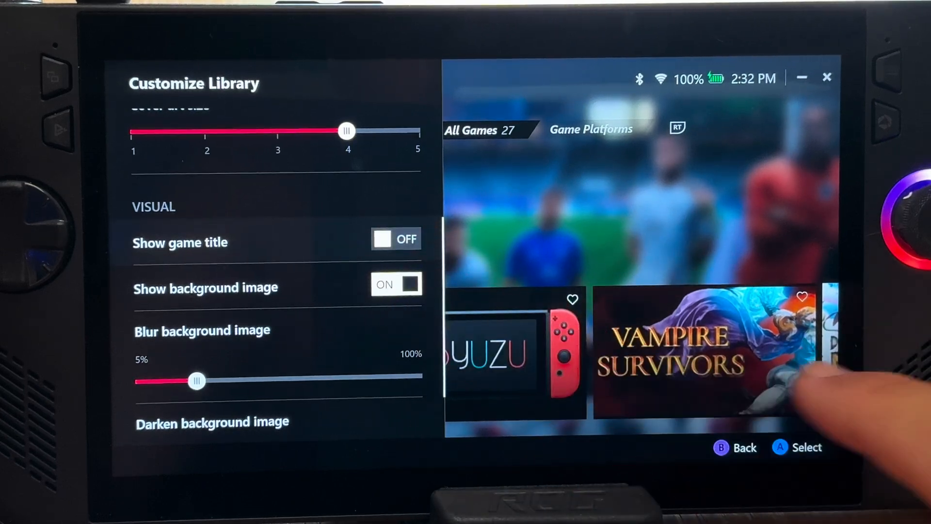
{"action": "left_click", "coordinate": [396, 283]}
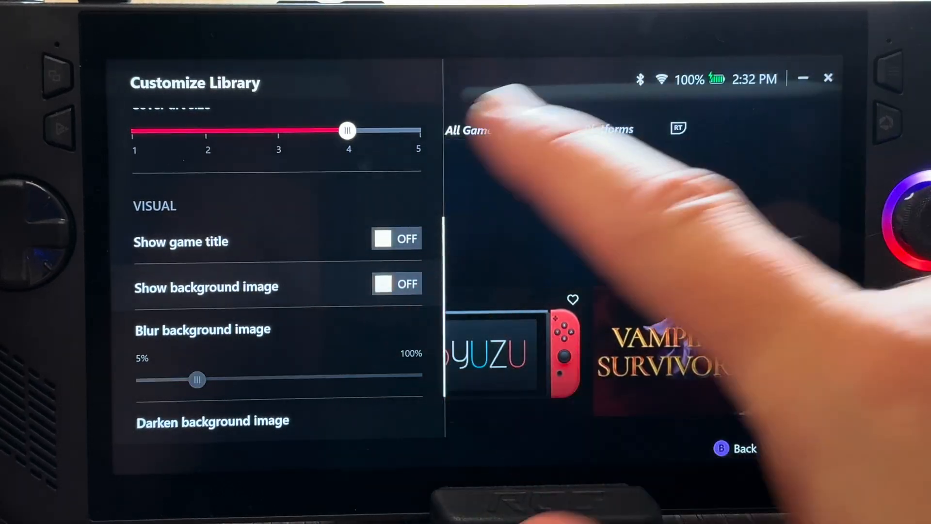
{"action": "left_click", "coordinate": [396, 284]}
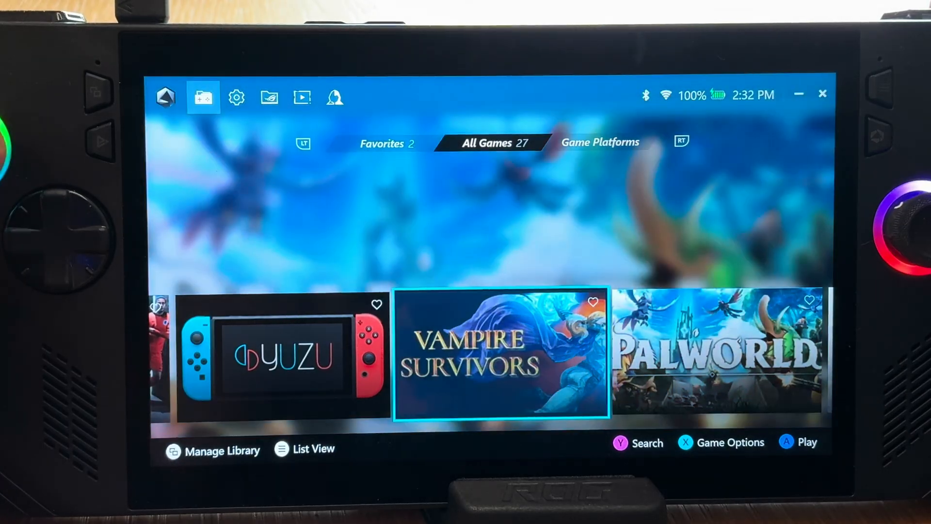
Bring up the game's options and the control mapping Configuration
{"action": "key", "text": "Left"}
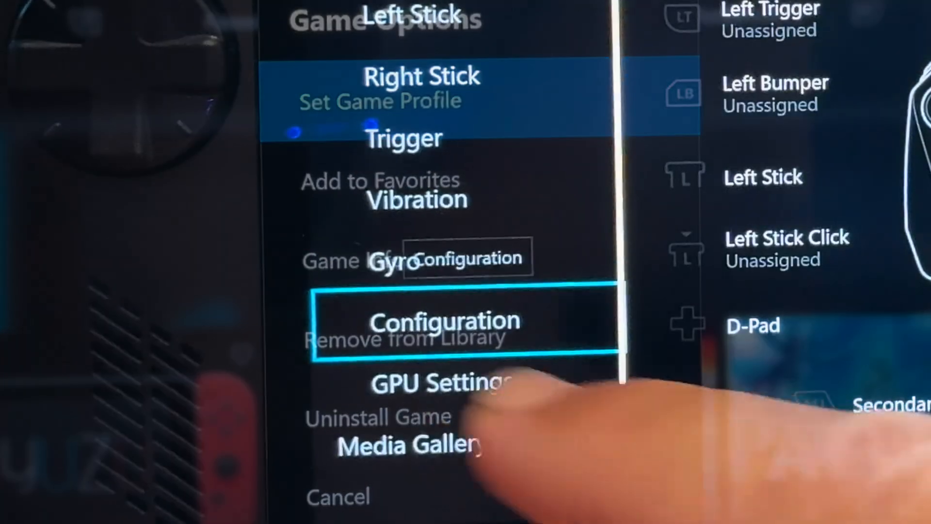
{"action": "left_click", "coordinate": [438, 383]}
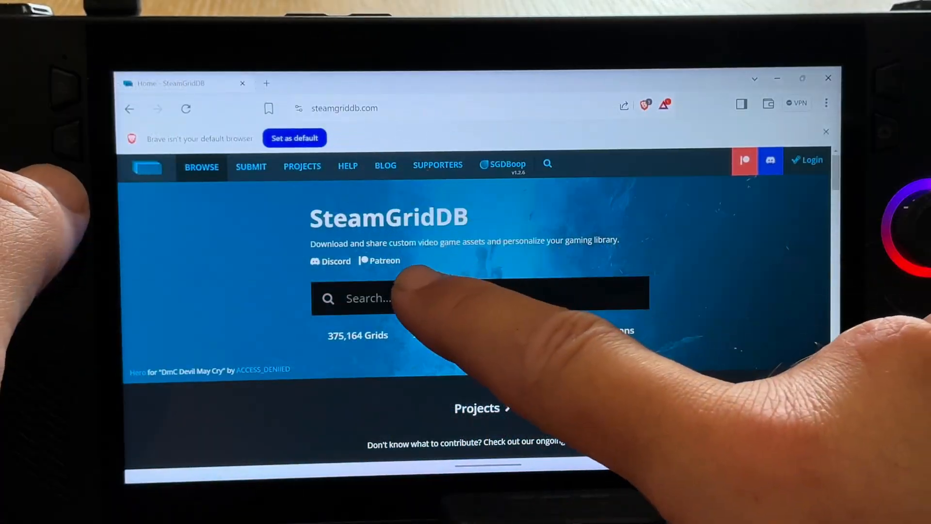
Search SteamGridDB for 'yuzu' and save its Switch-console grid image to the Desktop
{"action": "left_click", "coordinate": [416, 298]}
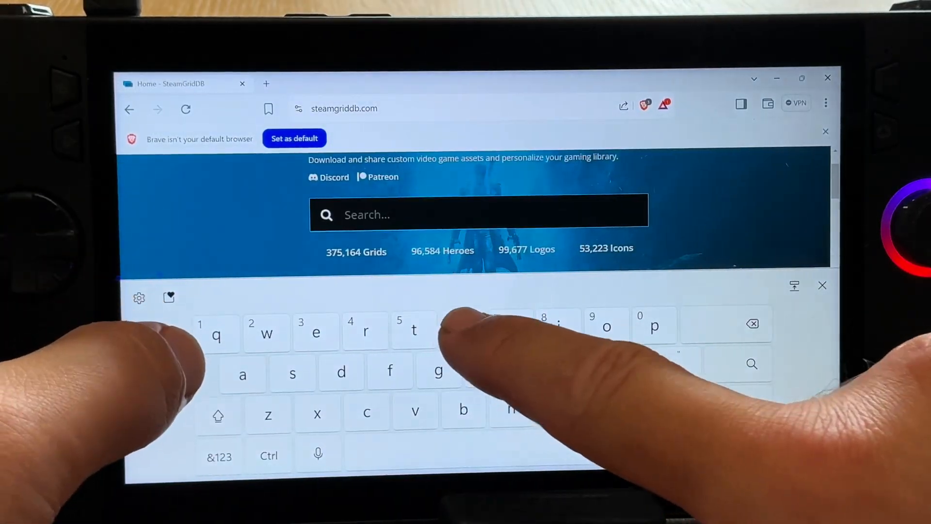
{"action": "type", "text": "yuzu"}
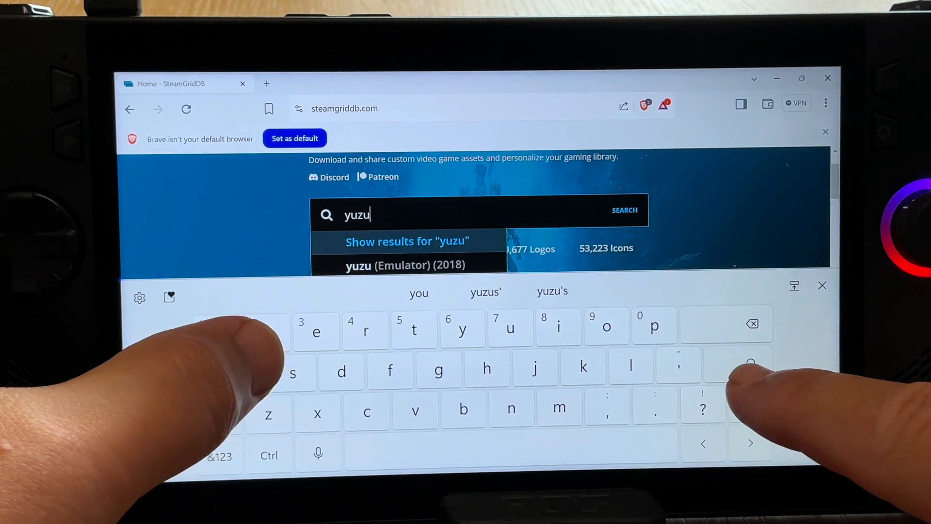
{"action": "left_click", "coordinate": [407, 241]}
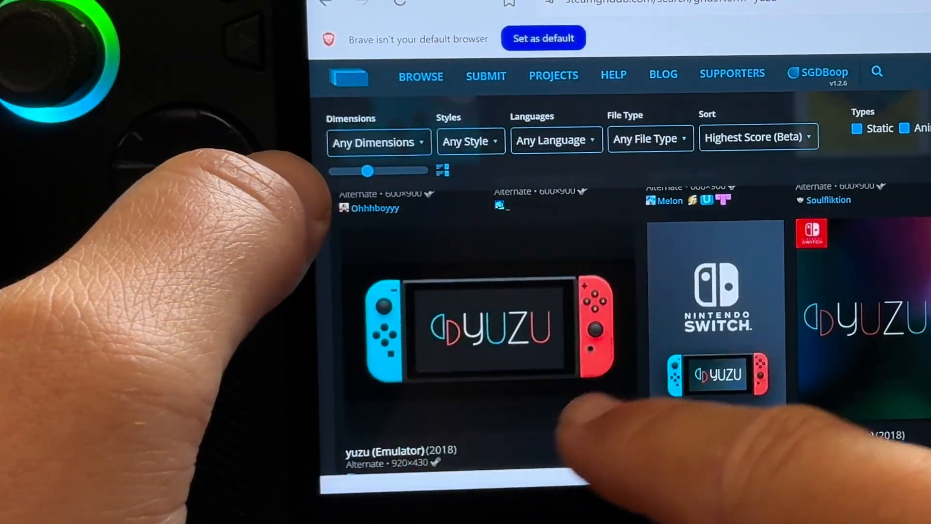
{"action": "left_click", "coordinate": [485, 327]}
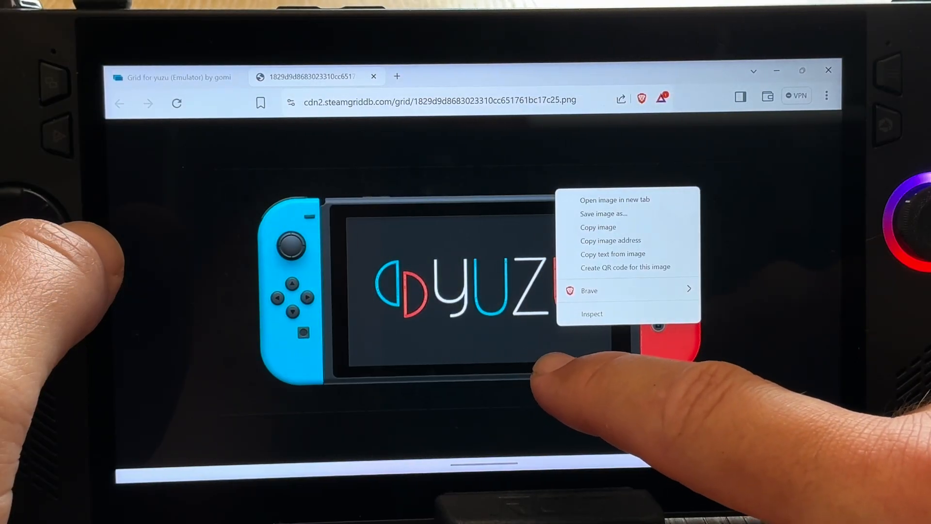
{"action": "left_click", "coordinate": [603, 214]}
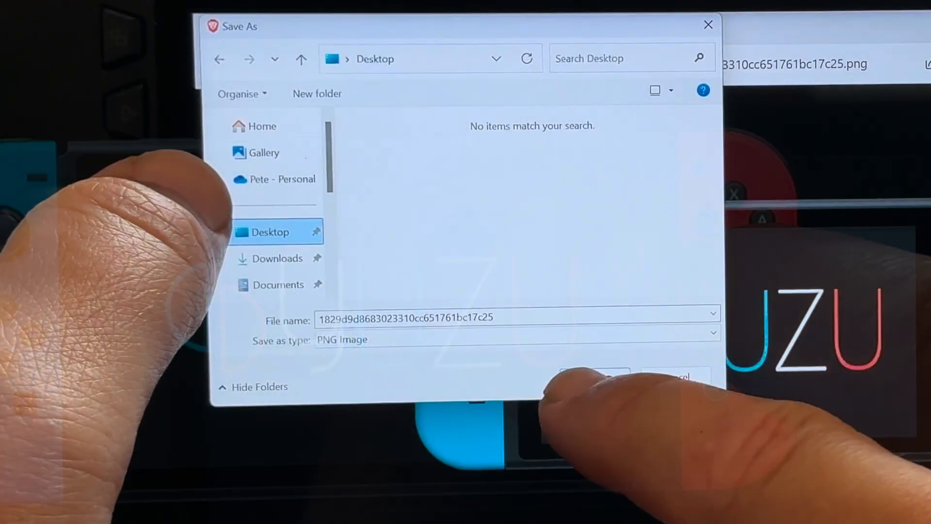
{"action": "left_click", "coordinate": [594, 375]}
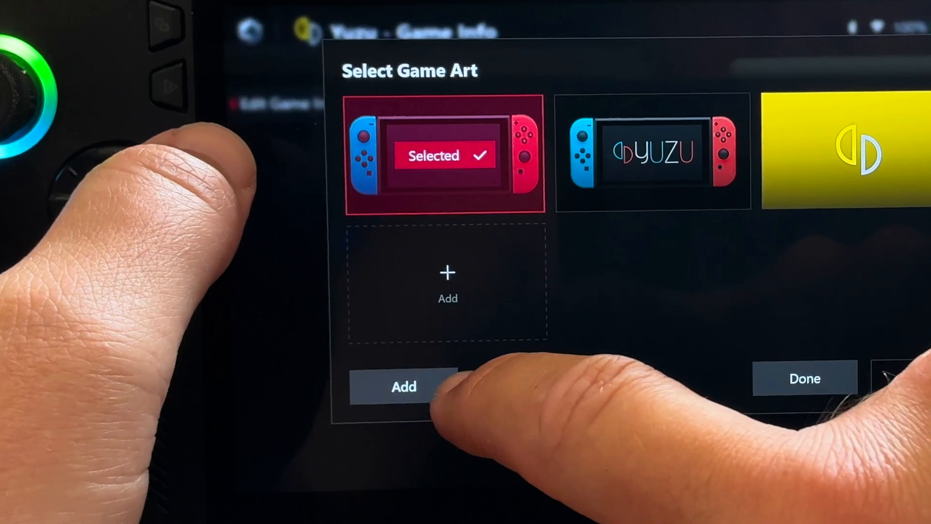
Apply the downloaded Switch-console yuzu image as Yuzu's game art
{"action": "left_click", "coordinate": [804, 378]}
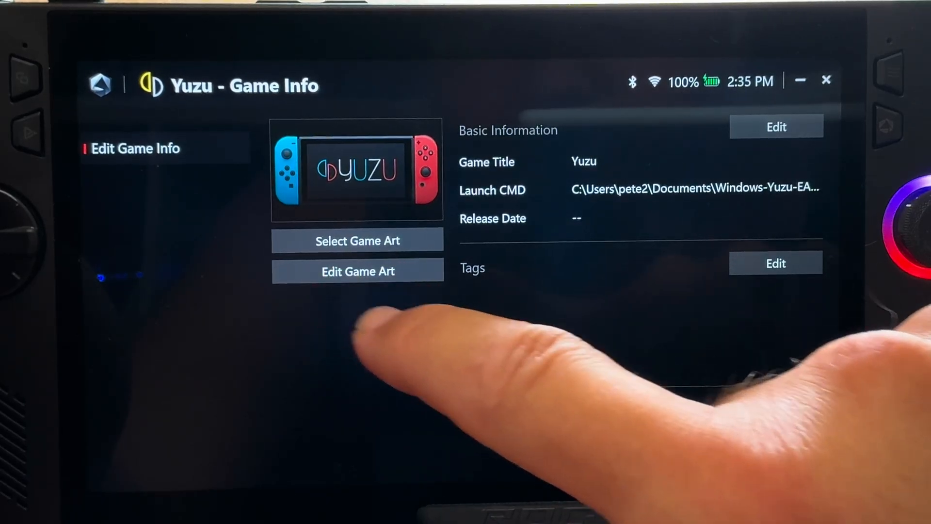
{"action": "left_click", "coordinate": [358, 270]}
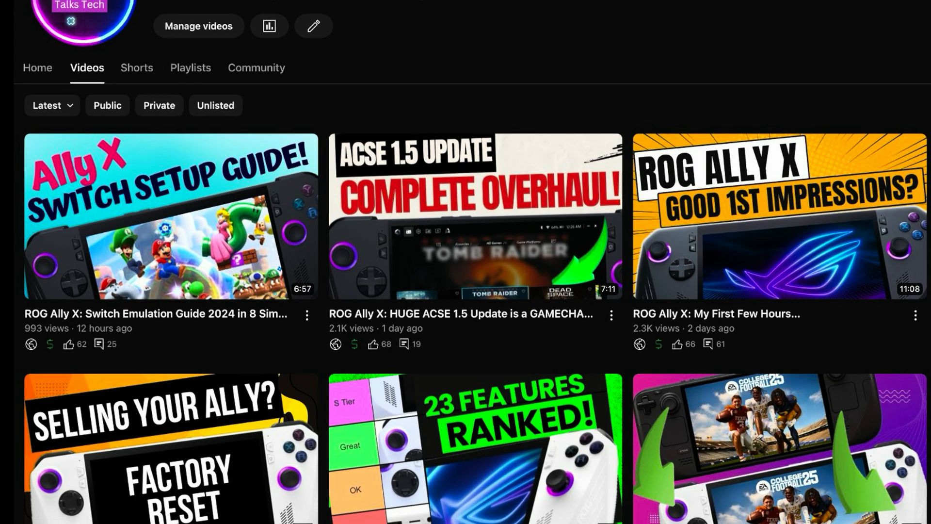
{"action": "scroll", "scroll_direction": "down", "scroll_amount": 3}
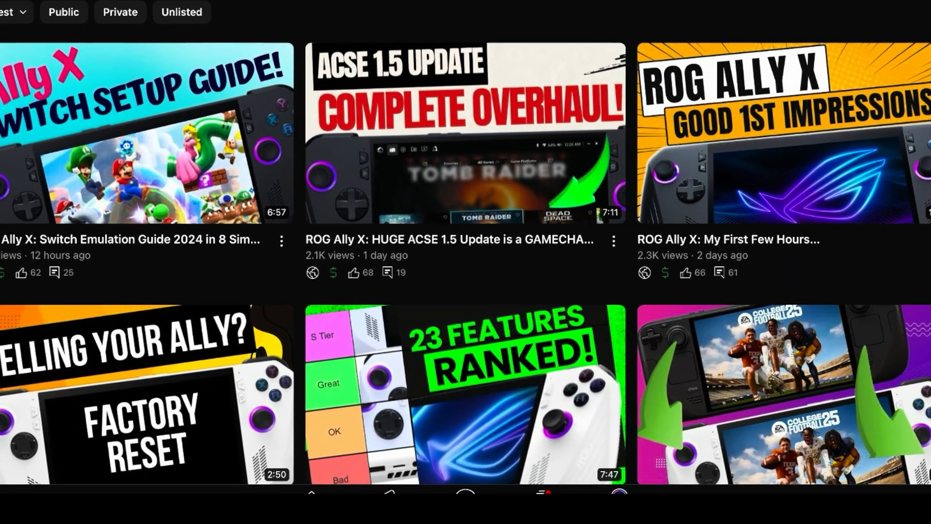
{"action": "scroll", "scroll_direction": "down", "scroll_amount": 3}
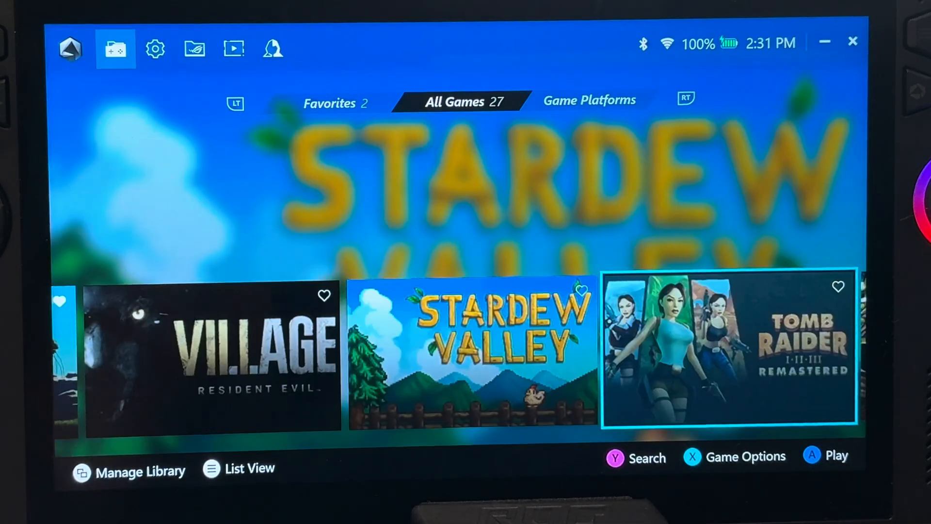
{"action": "scroll", "scroll_direction": "right", "scroll_amount": 3}
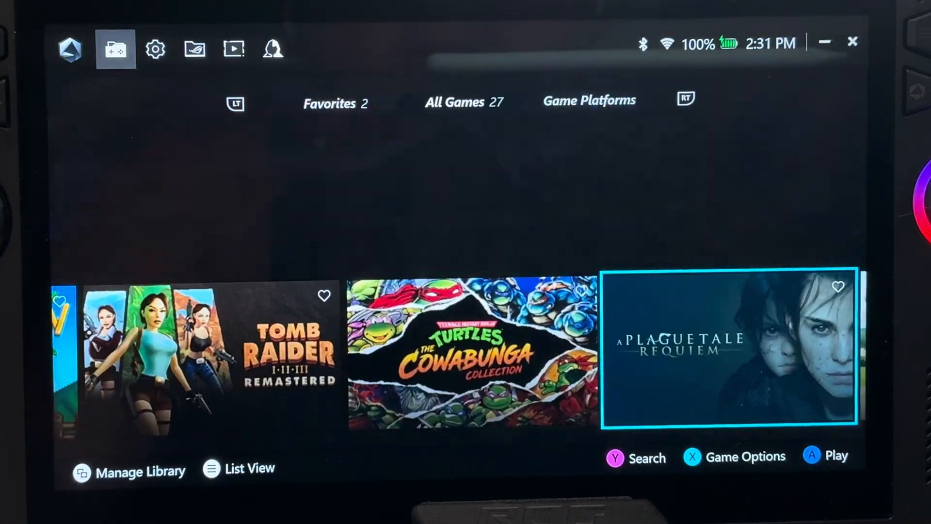
{"action": "scroll", "scroll_direction": "right", "scroll_amount": 3}
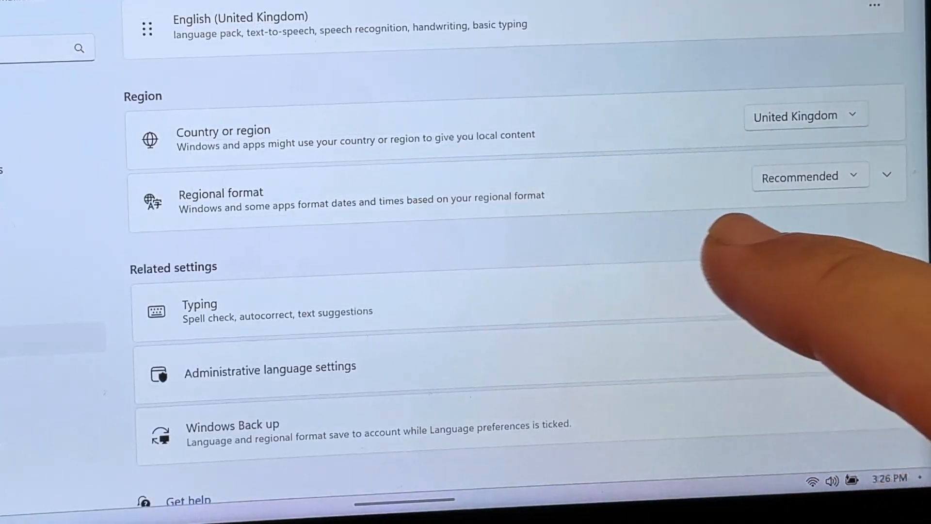
Under Regional format's Change formats, pick a new long time format
{"action": "left_click", "coordinate": [887, 175]}
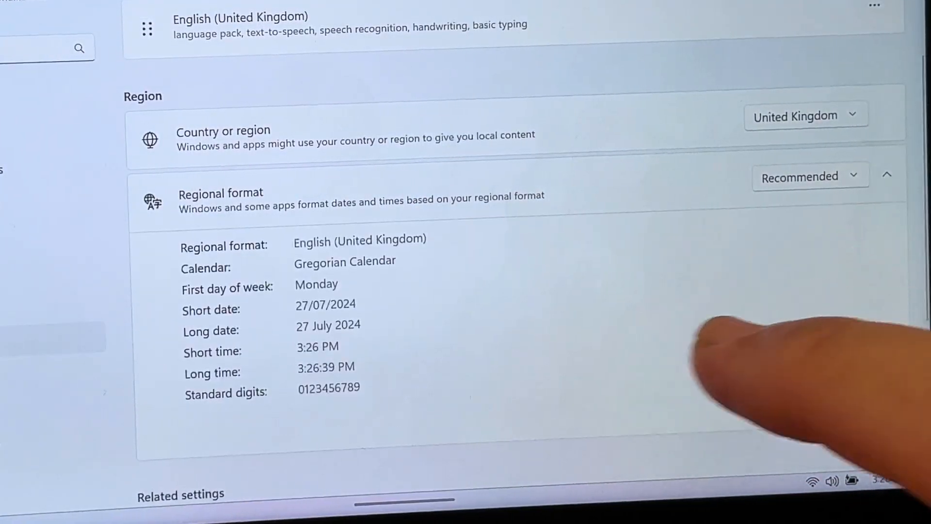
{"action": "scroll", "scroll_direction": "down", "scroll_amount": 3}
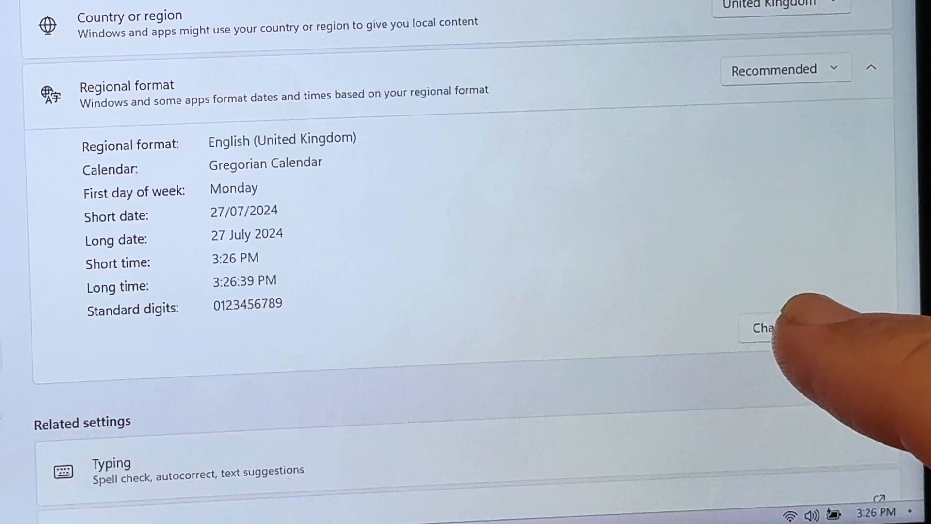
{"action": "left_click", "coordinate": [766, 327]}
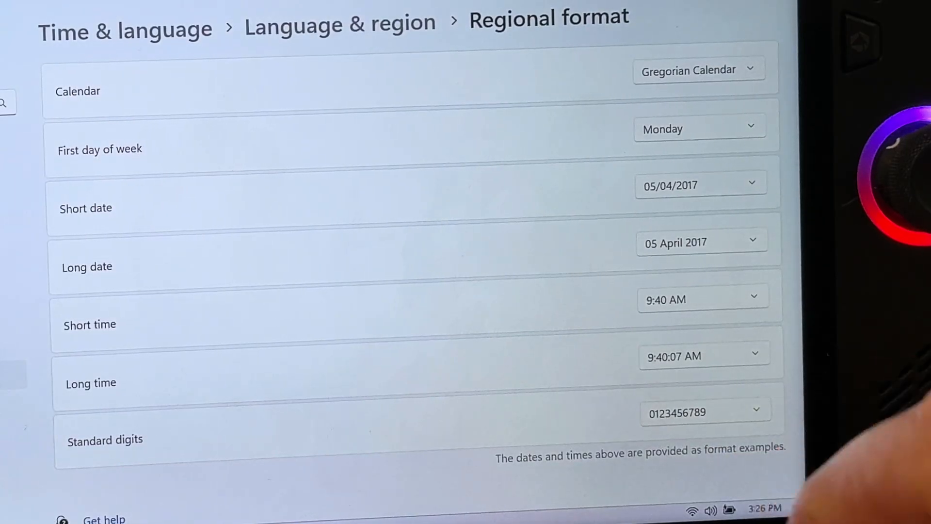
{"action": "left_click", "coordinate": [703, 299]}
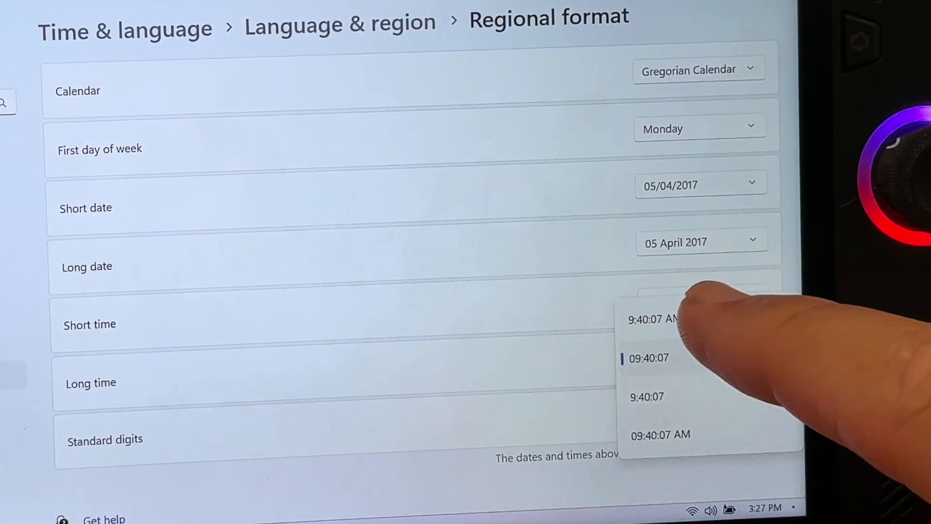
{"action": "left_click", "coordinate": [653, 319]}
{"action": "type", "text": "windows features"}
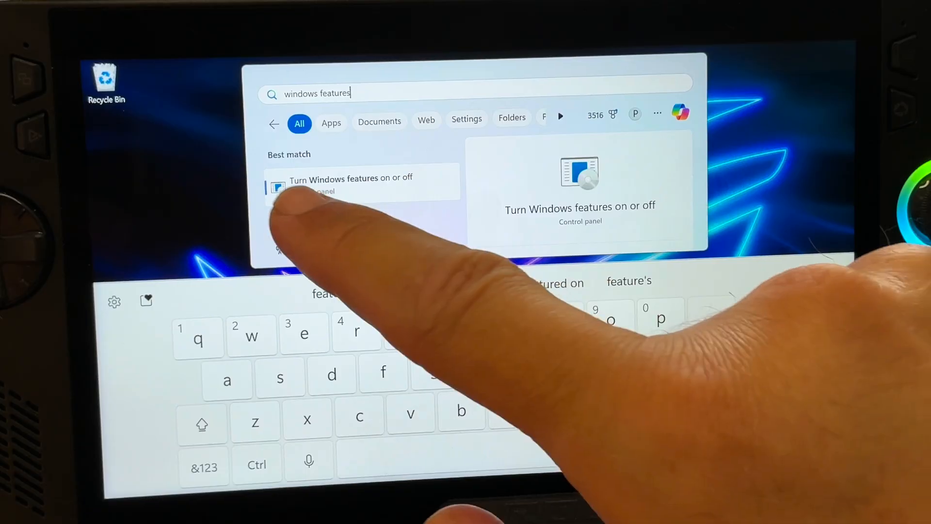
Launch the 'Turn Windows features on or off' control panel from the Start search results
{"action": "left_click", "coordinate": [350, 183]}
{"action": "type", "text": "core isolation"}
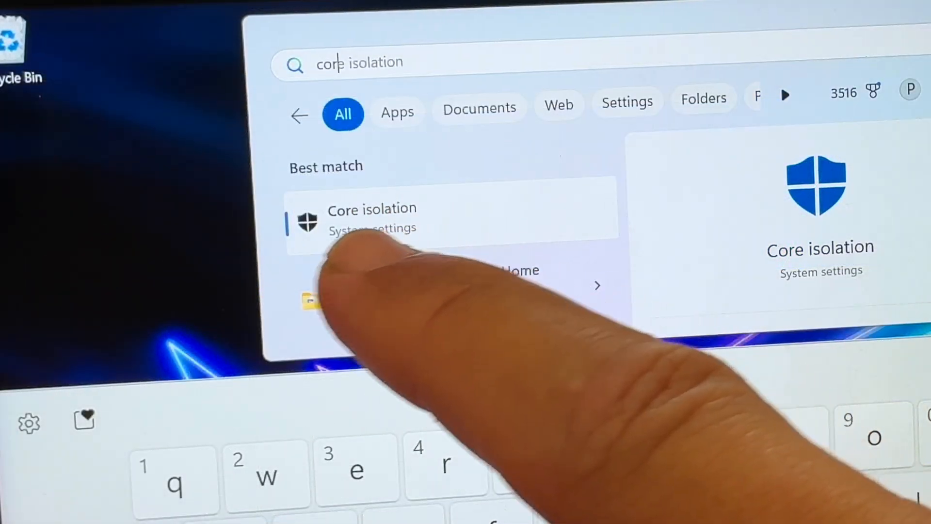
Open the Core isolation page in Windows Security from the Start search best match
{"action": "left_click", "coordinate": [373, 218]}
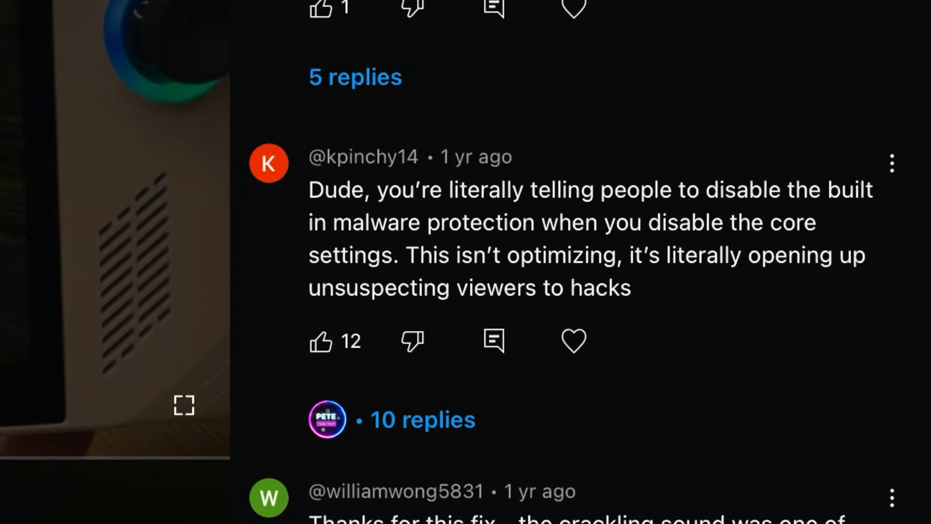
{"action": "scroll", "scroll_direction": "down", "scroll_amount": 3}
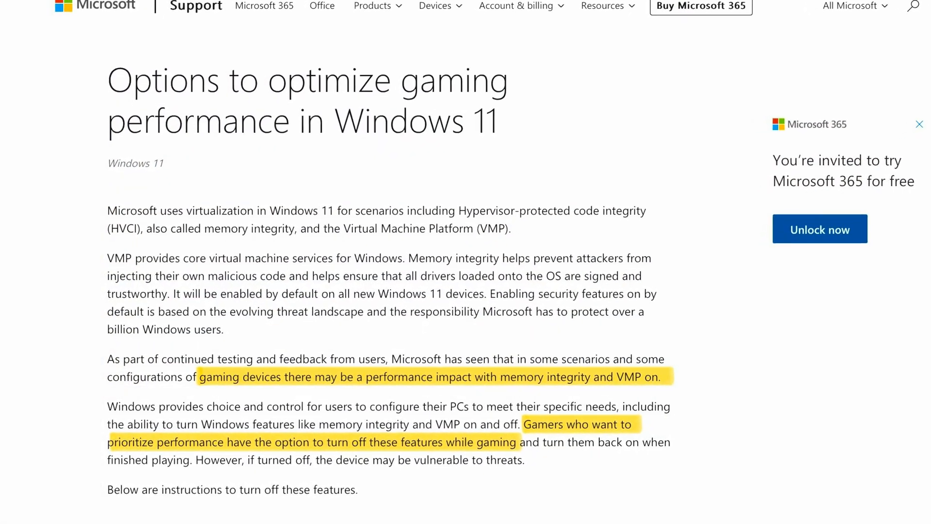
{"action": "scroll", "scroll_direction": "down", "scroll_amount": 3}
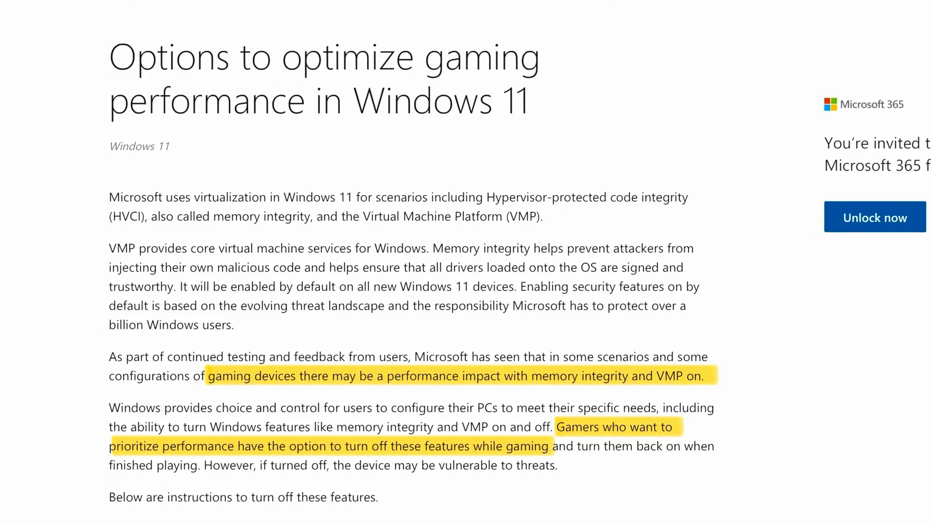
{"action": "scroll", "scroll_direction": "down", "scroll_amount": 3}
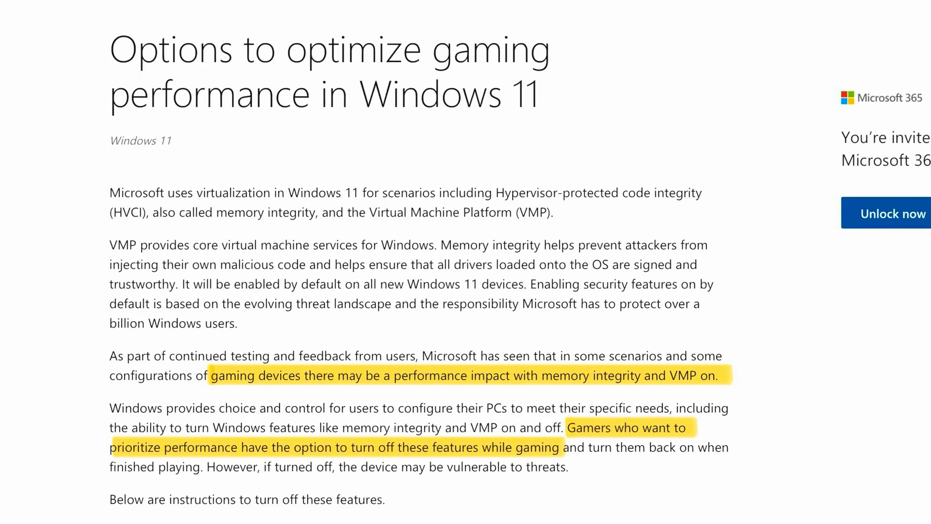